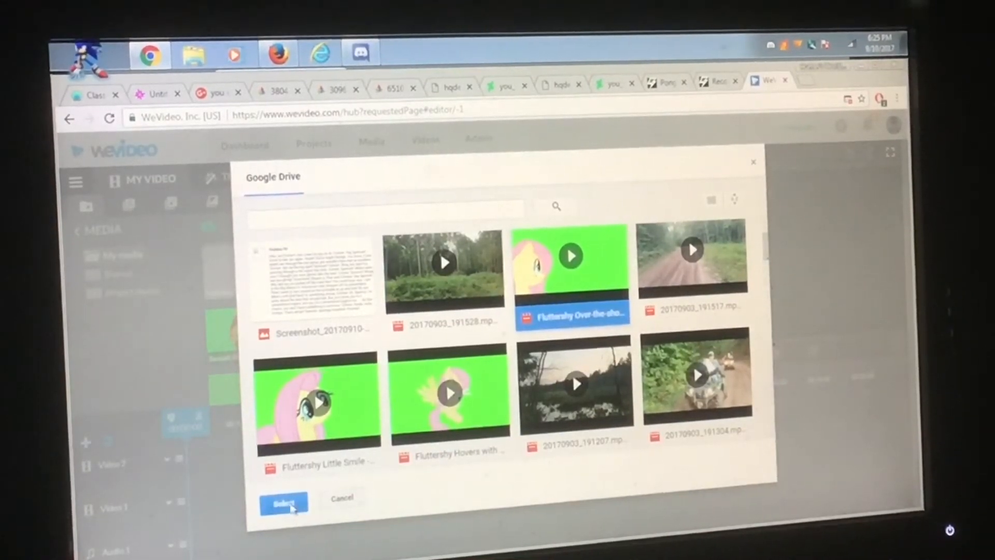
Import the Fluttershy over-the-shoulder green-screen clip and the swamp video 20170903_191207 from Google Drive.
click(283, 502)
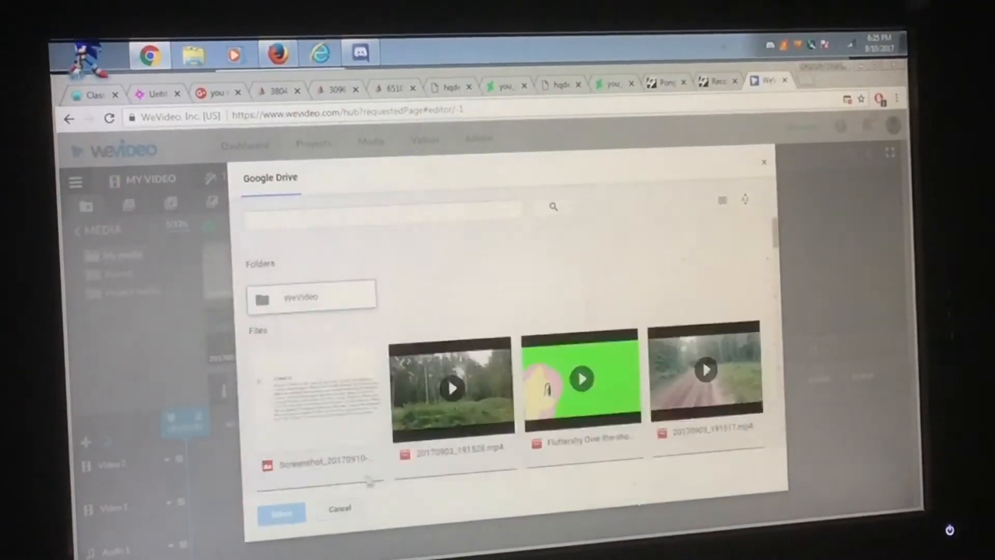
scroll(down, 3)
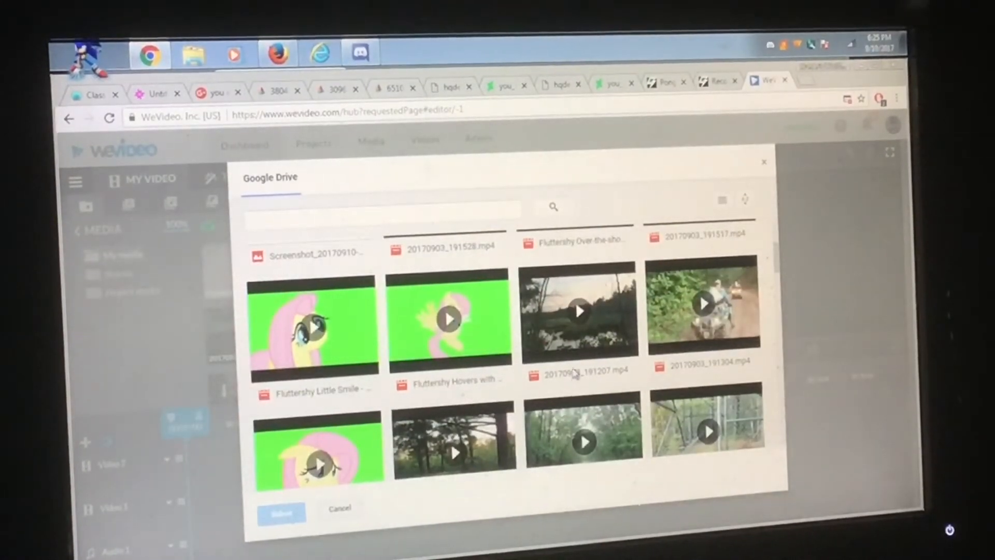
click(581, 319)
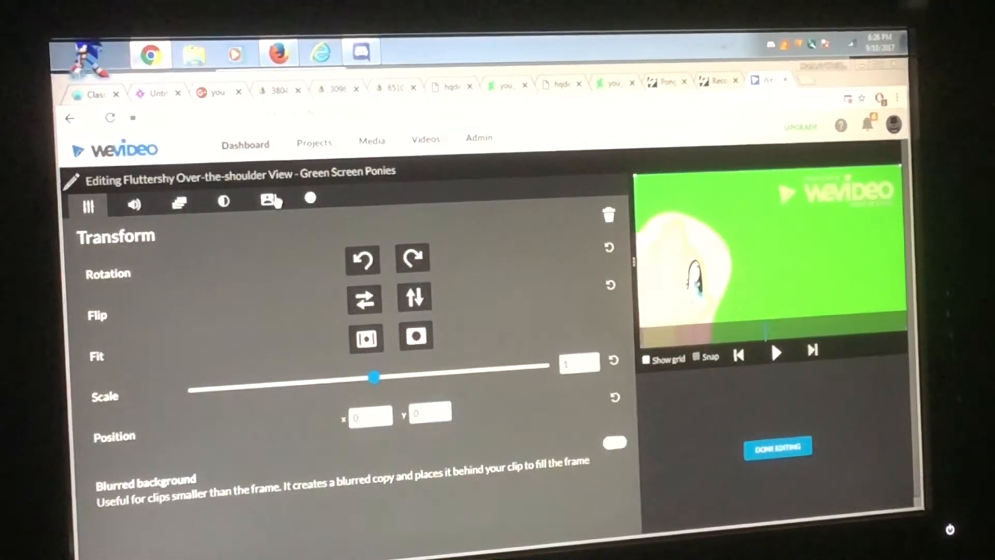
Bring up the Color Keying settings for the Fluttershy clip, ready to pick a colour.
click(268, 201)
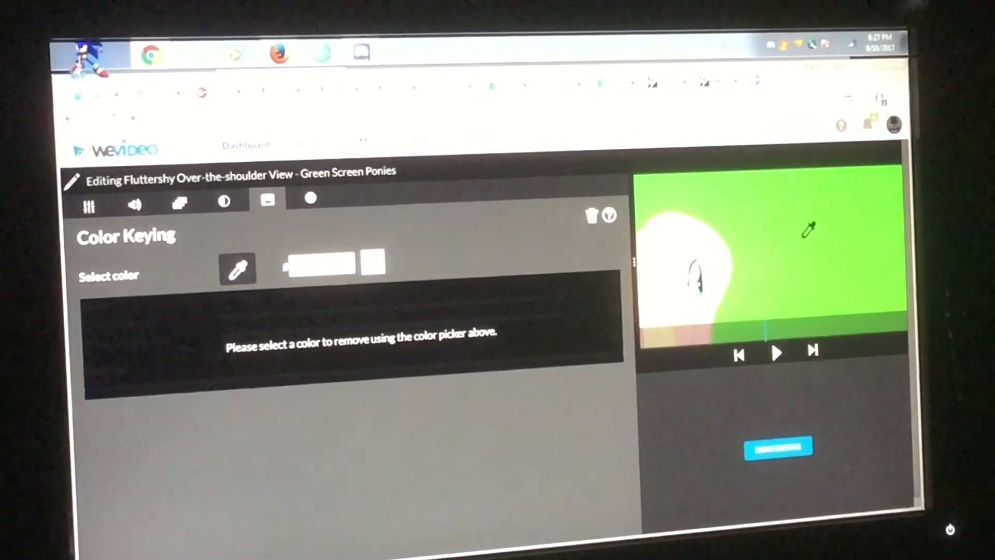
Key out the green background so Fluttershy sits over the swamp footage, then return to the timeline.
click(808, 235)
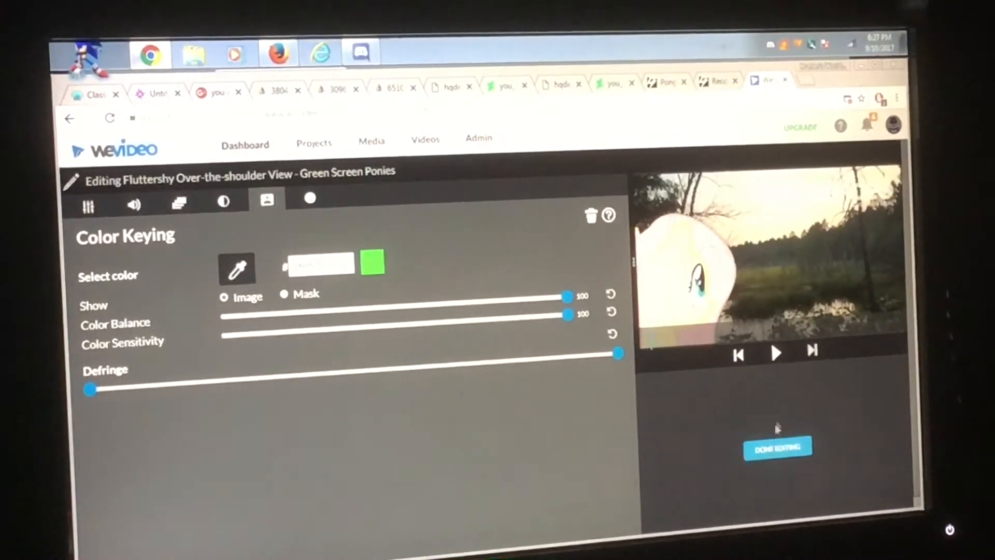
click(779, 445)
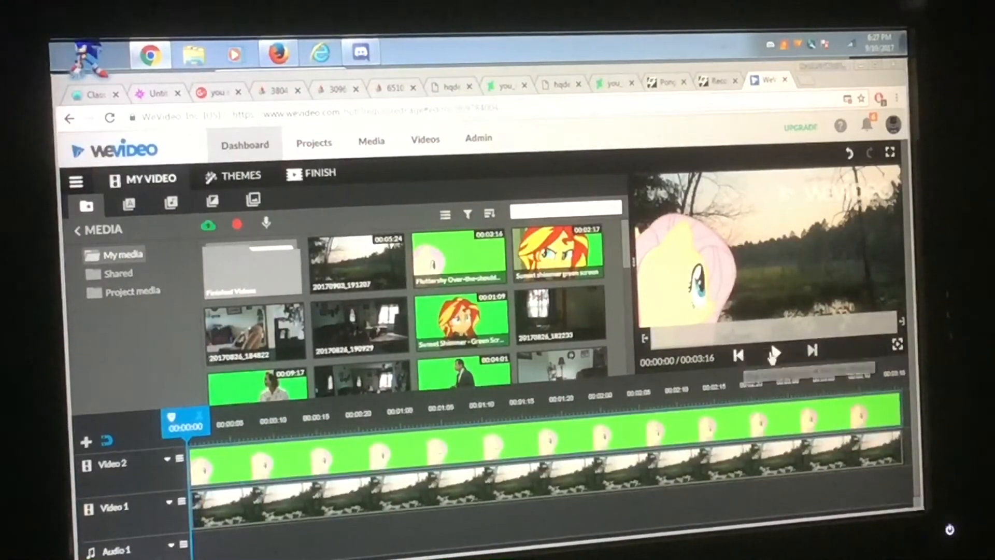
Jump to the end of the timeline and start finishing the video, reaching the title prompt.
click(775, 368)
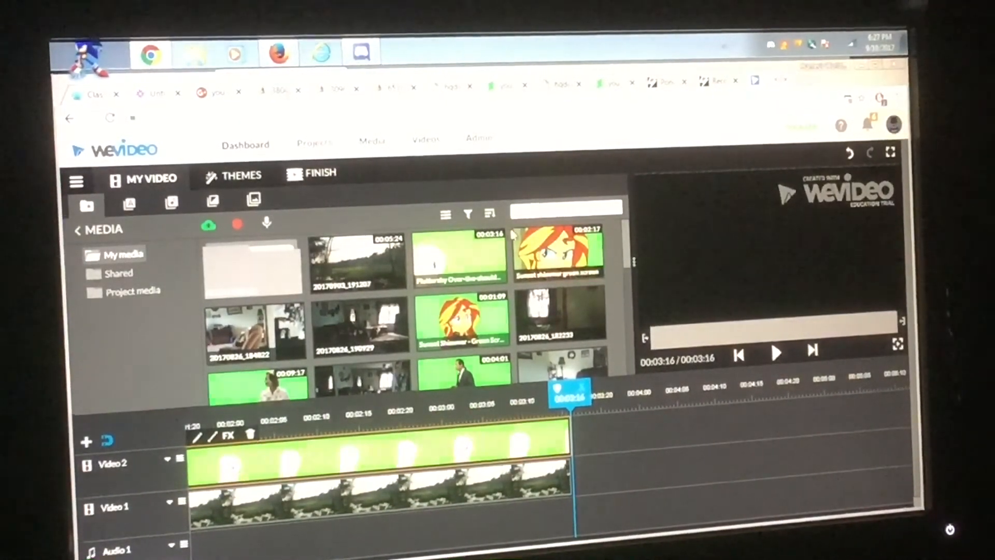
click(319, 173)
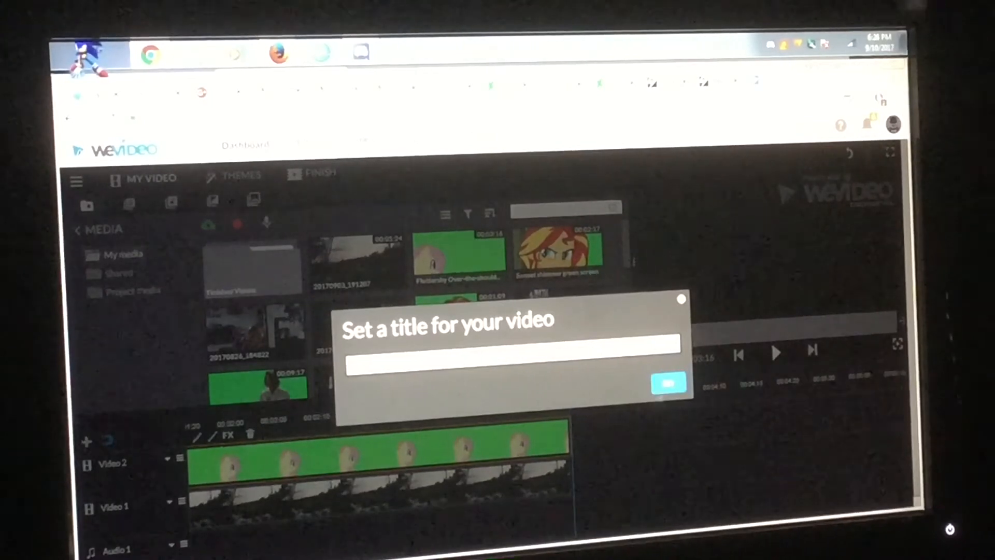
Confirm the title 'Fluttershy Looks At The Swamp' and finish at 480p to Google Drive.
click(668, 386)
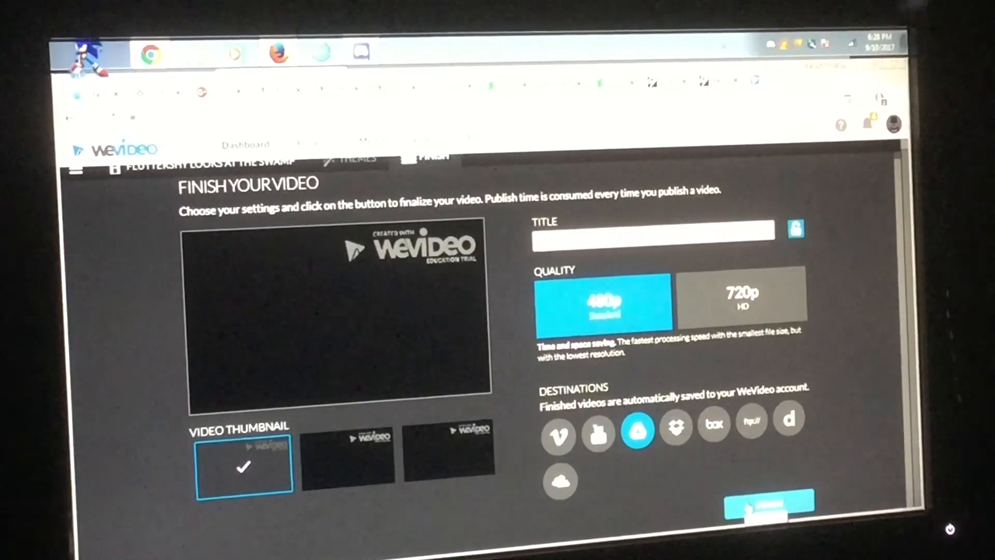
click(767, 509)
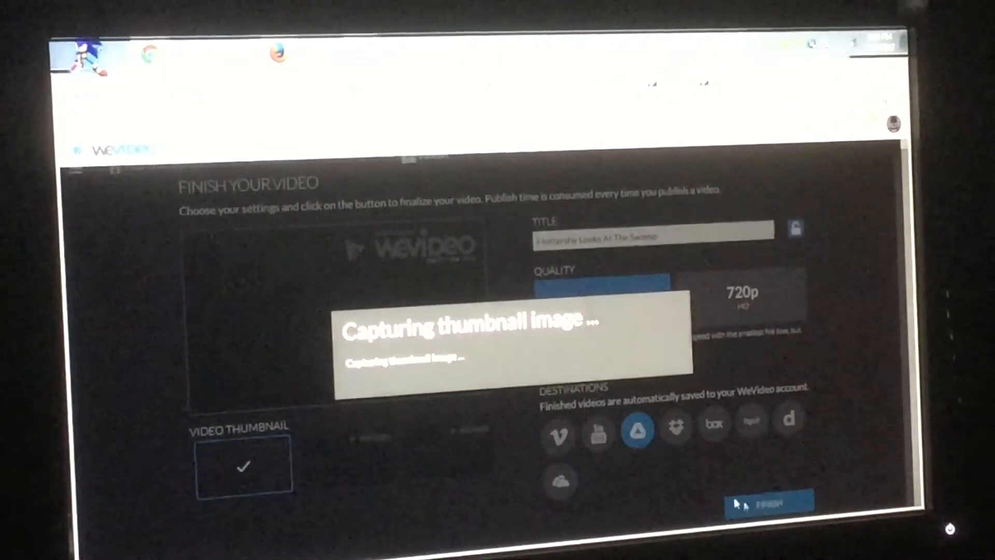